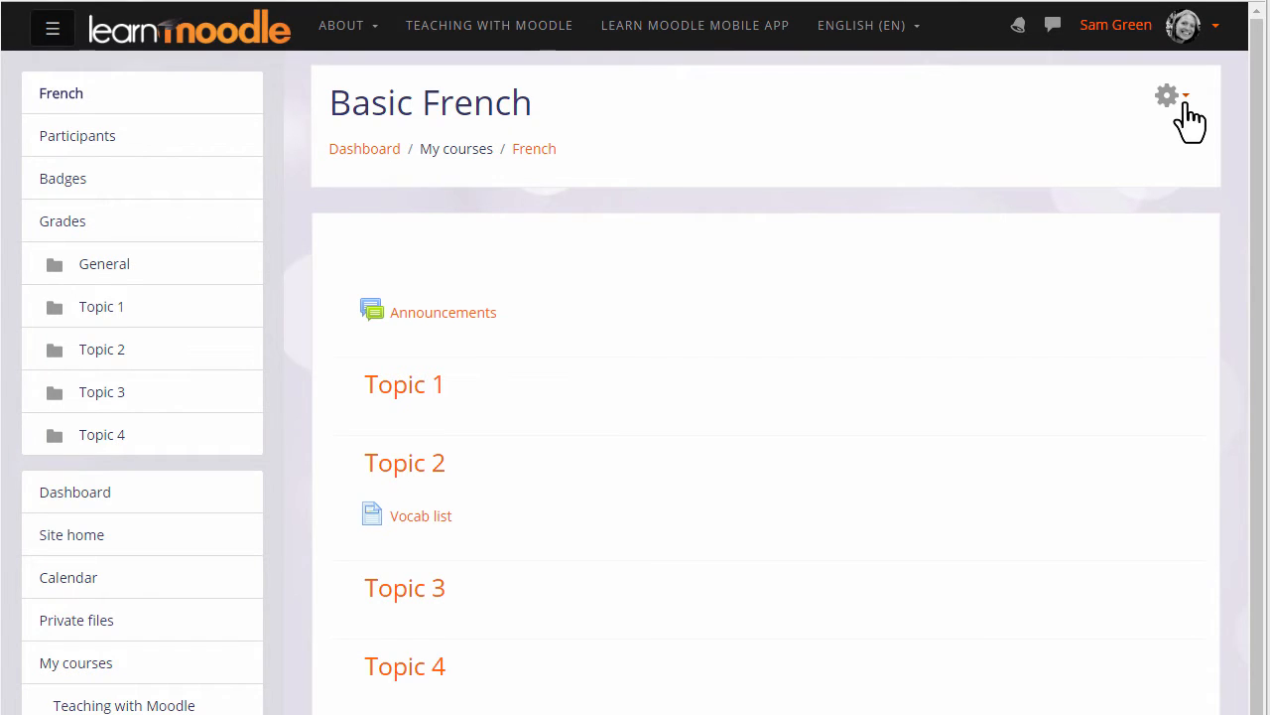
# Turn editing on for the Basic French course from the gear menu.
pyautogui.click(1167, 95)
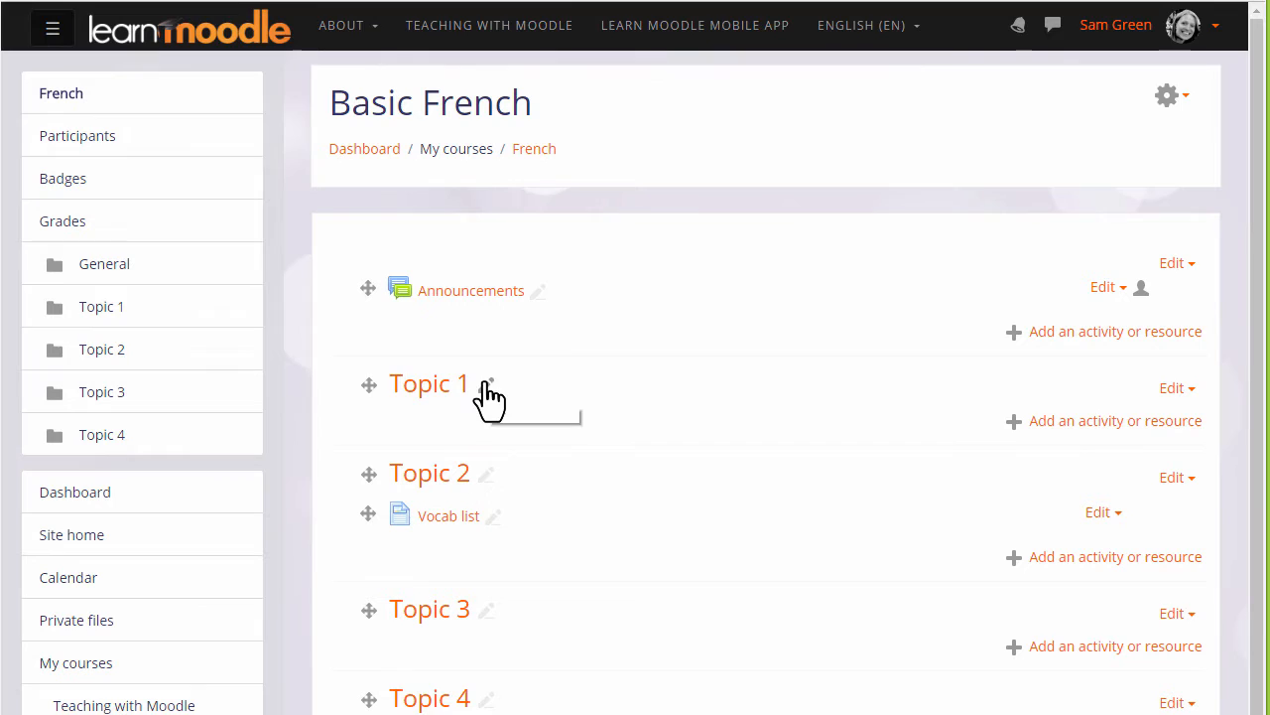
# Type 'Reading' as the new name for the Topic 1 section.
pyautogui.write('R')
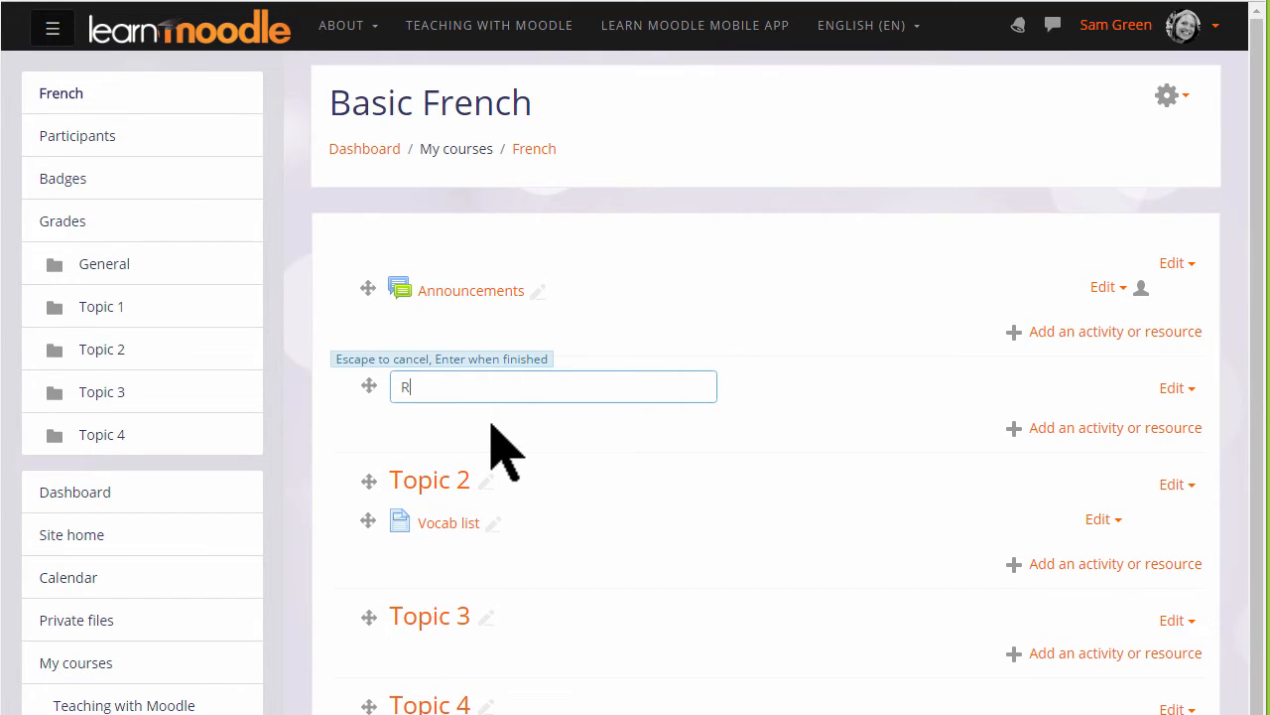
pyautogui.write('eading')
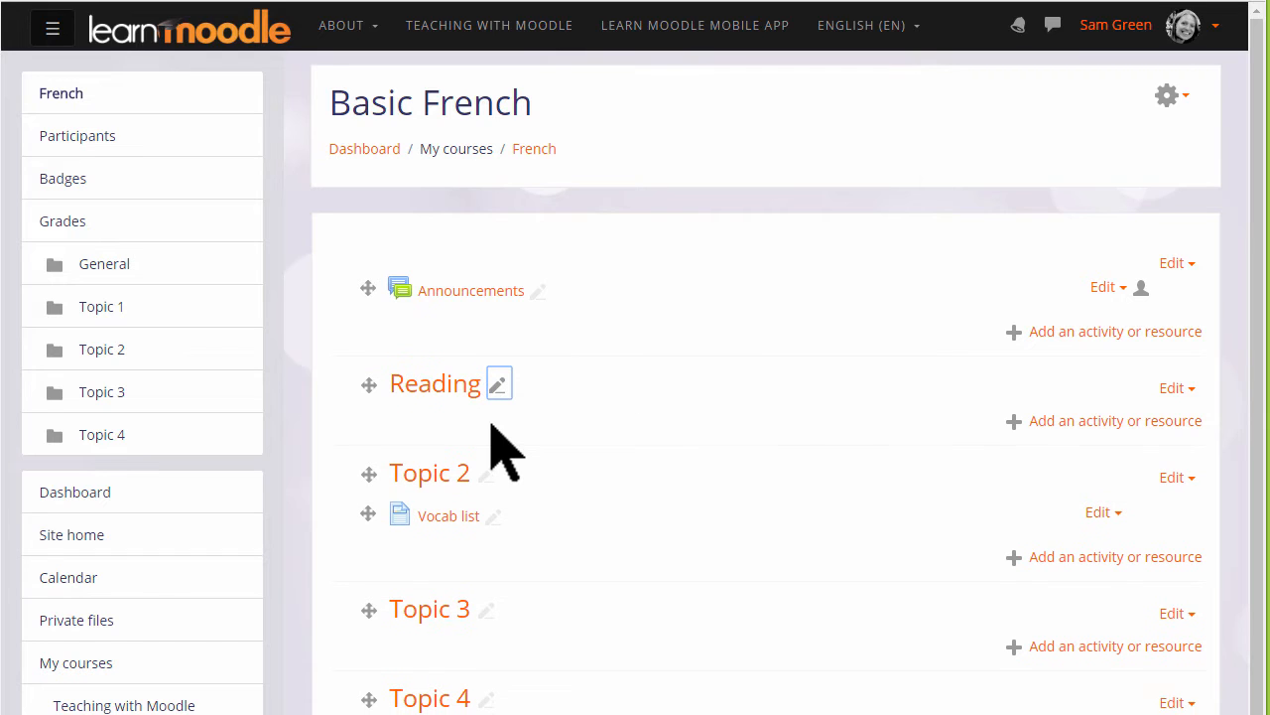
pyautogui.moveTo(571, 475)
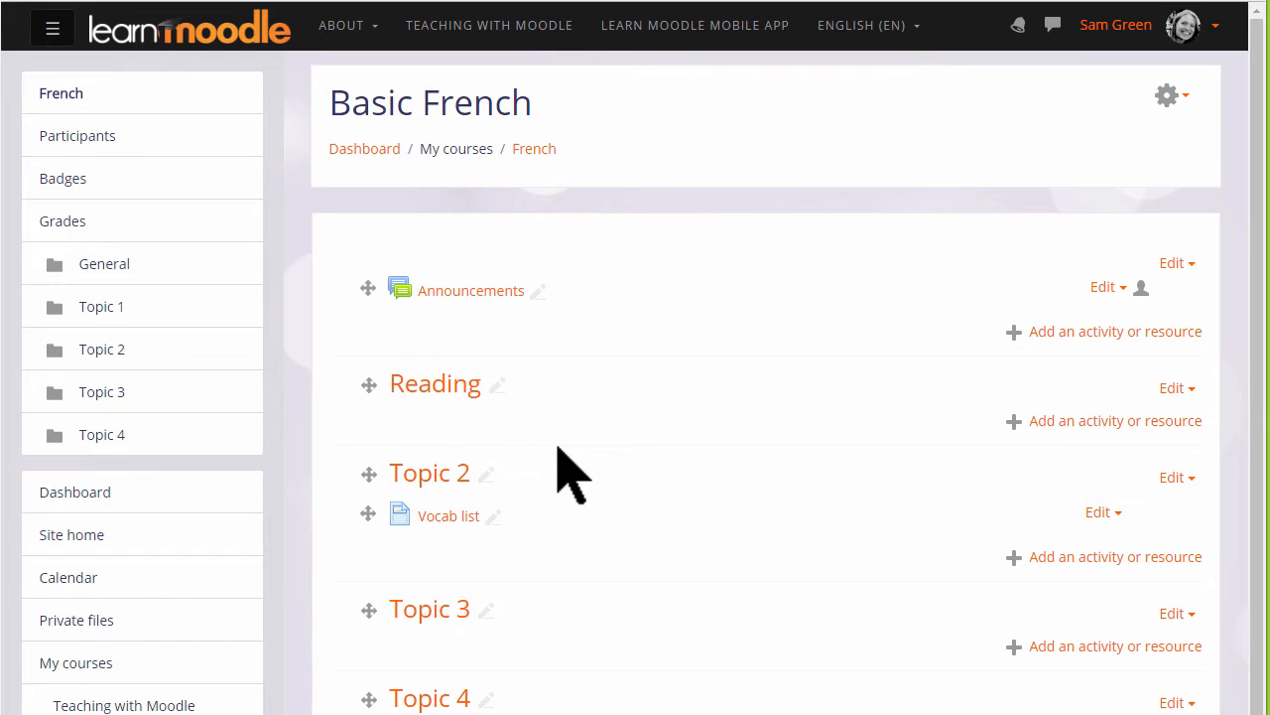
pyautogui.moveTo(1177, 387)
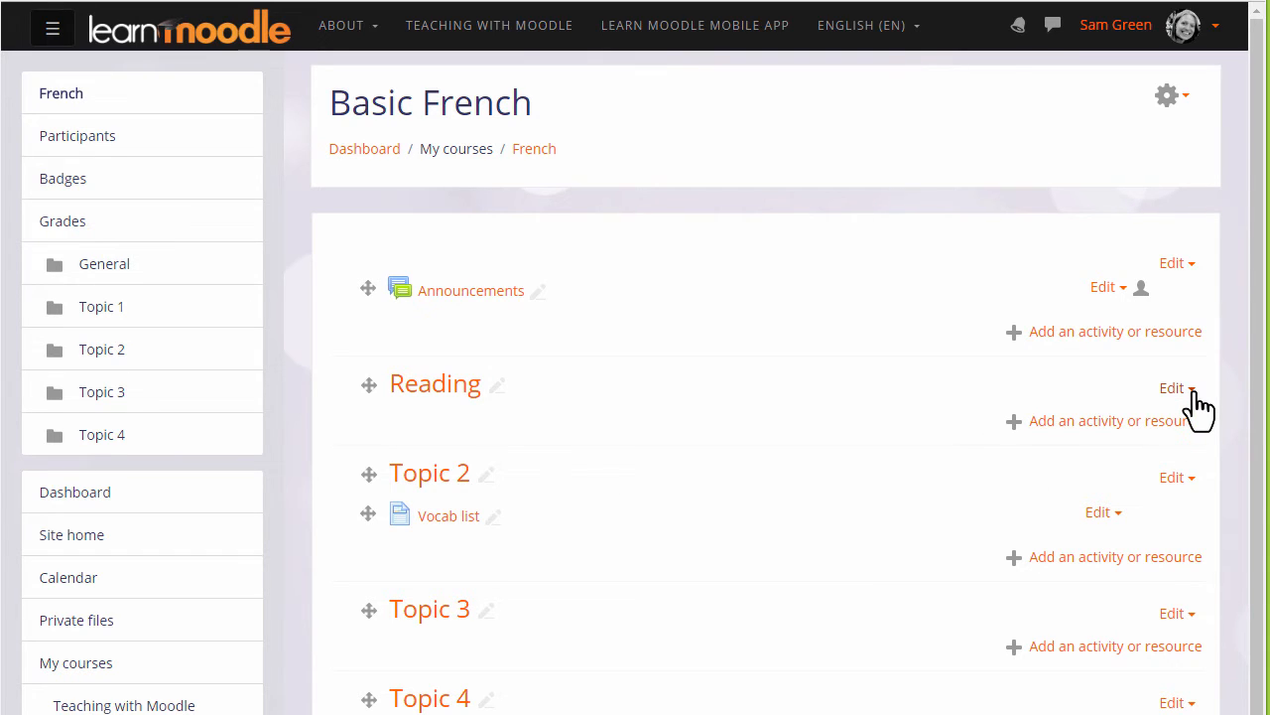
# Save the Reading summary 'Here you will find materials and activities to help with your reading skills.'.
pyautogui.click(1175, 388)
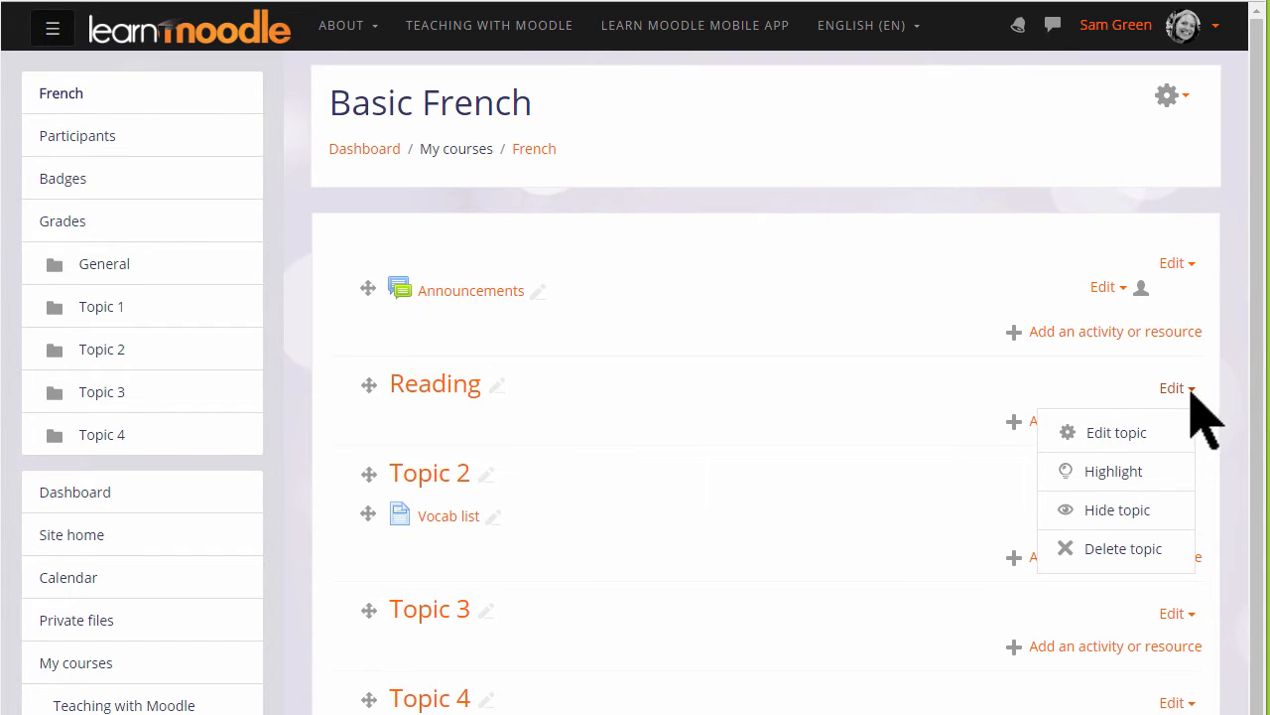
pyautogui.click(1115, 432)
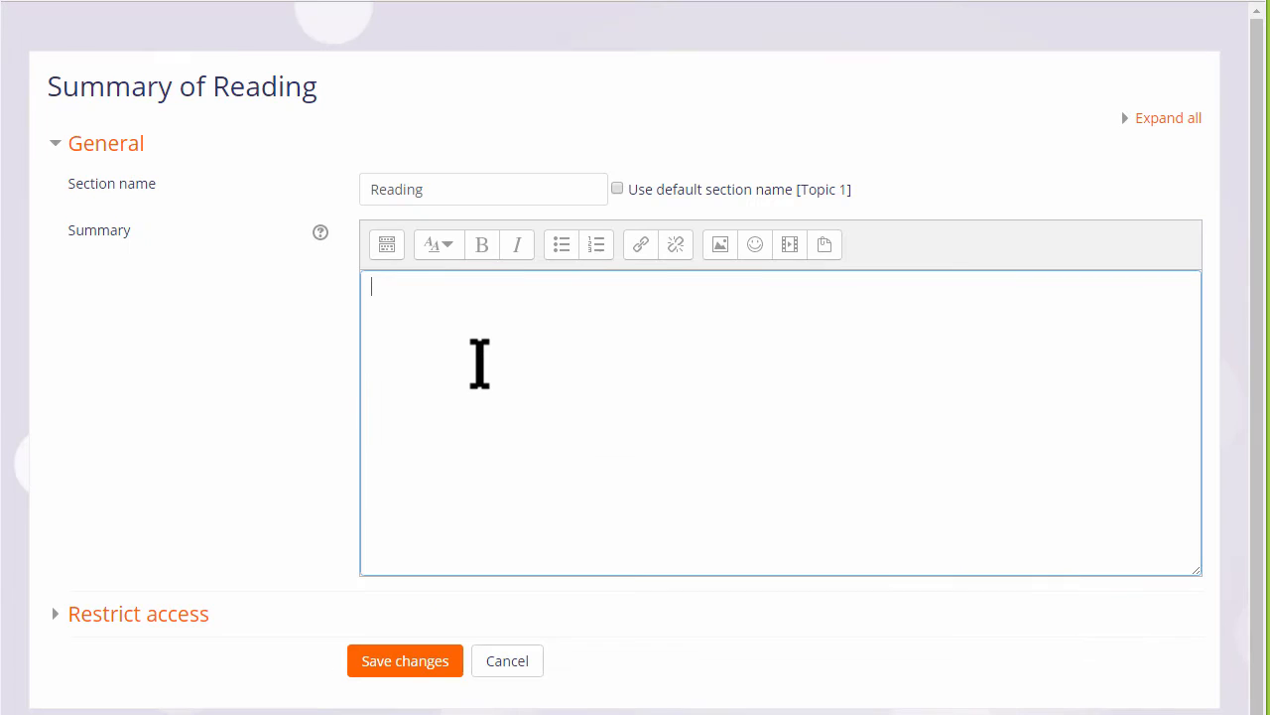
pyautogui.write('Here you will find materials and activities to help with your reading skills.')
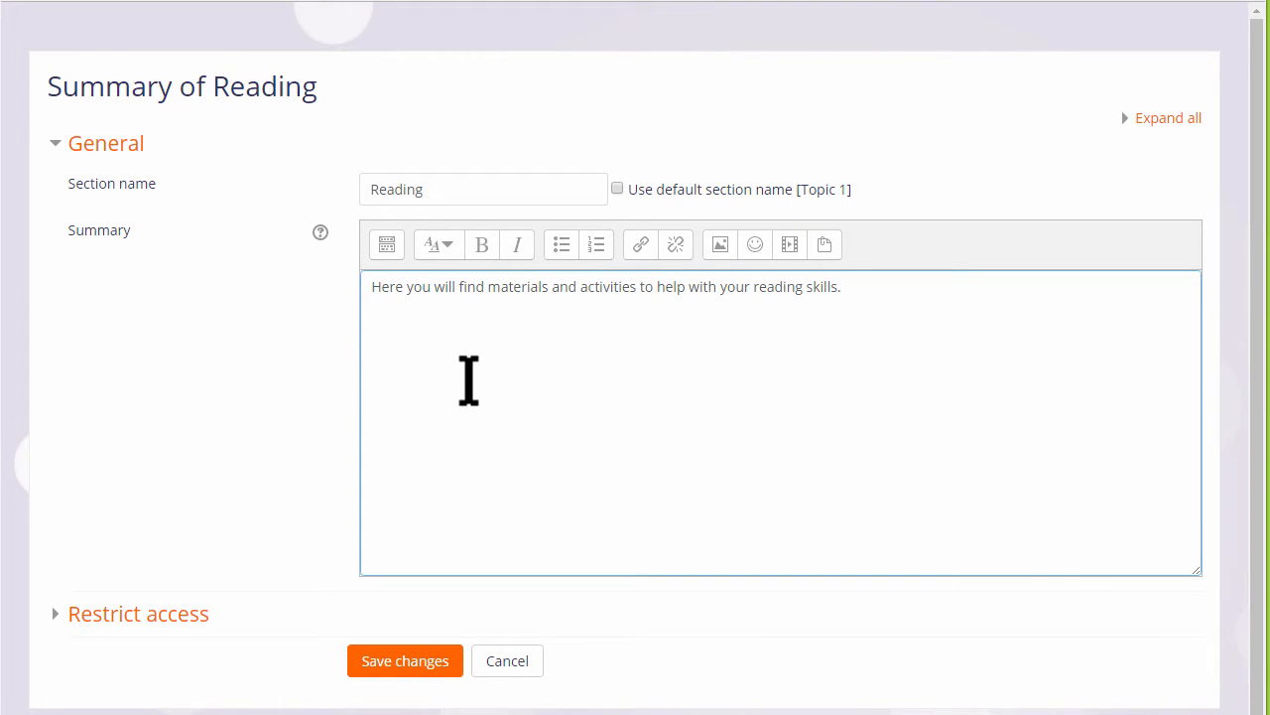
pyautogui.moveTo(405, 660)
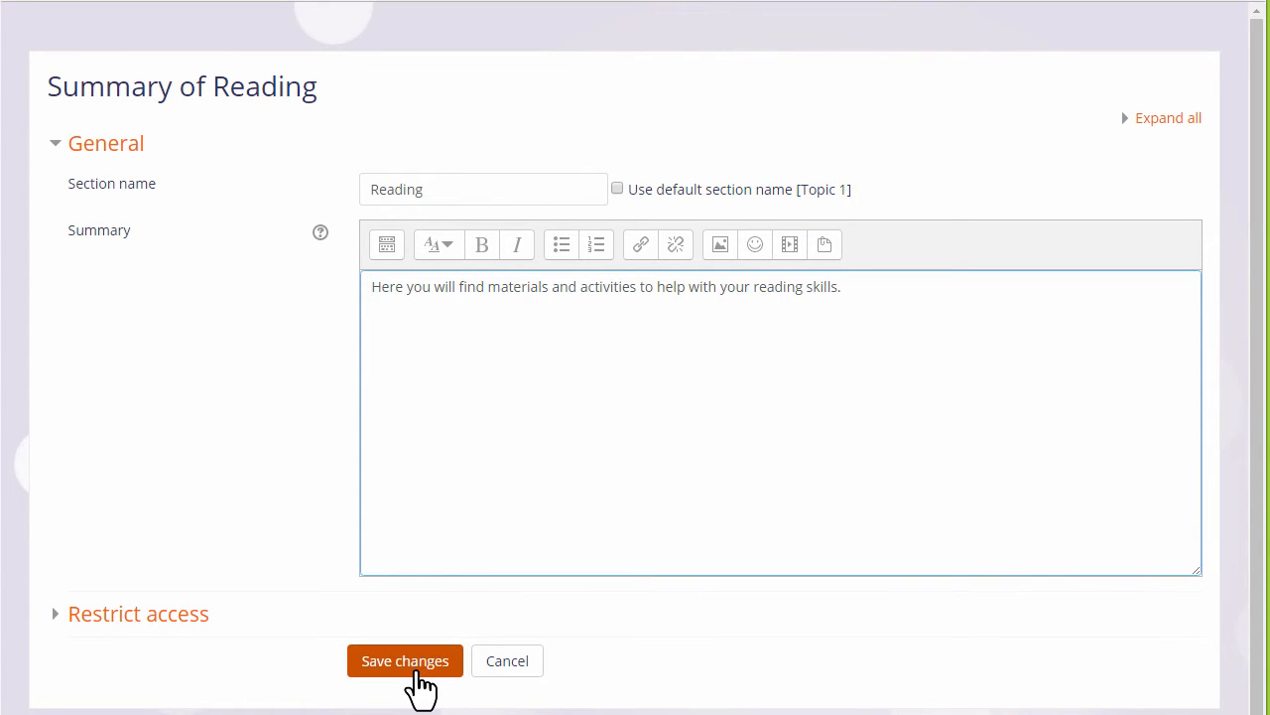
pyautogui.click(405, 660)
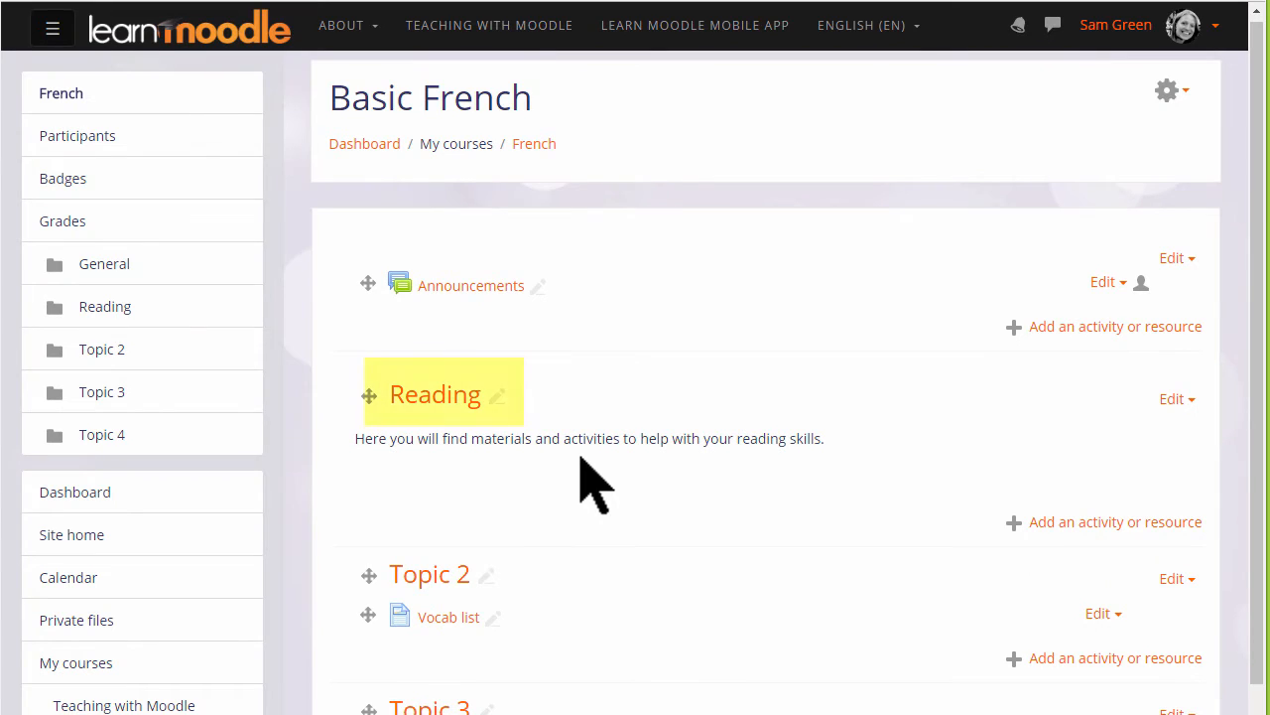
pyautogui.moveTo(523, 481)
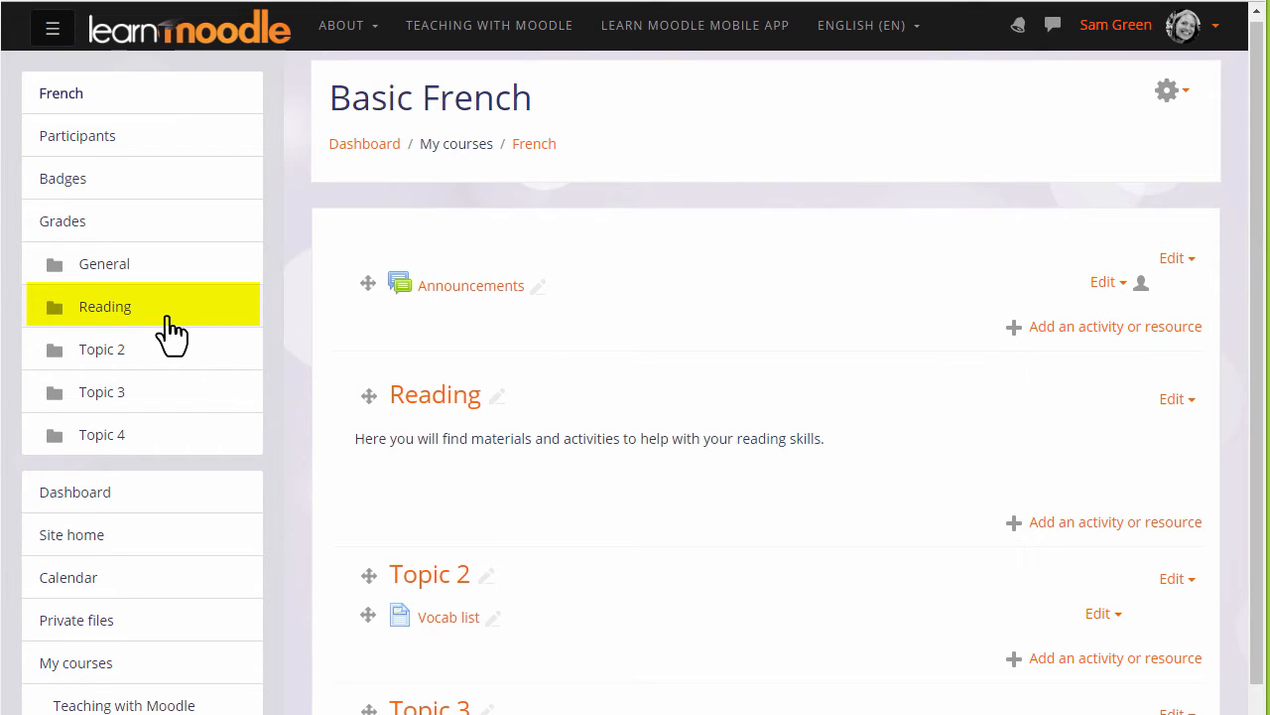
pyautogui.moveTo(313, 645)
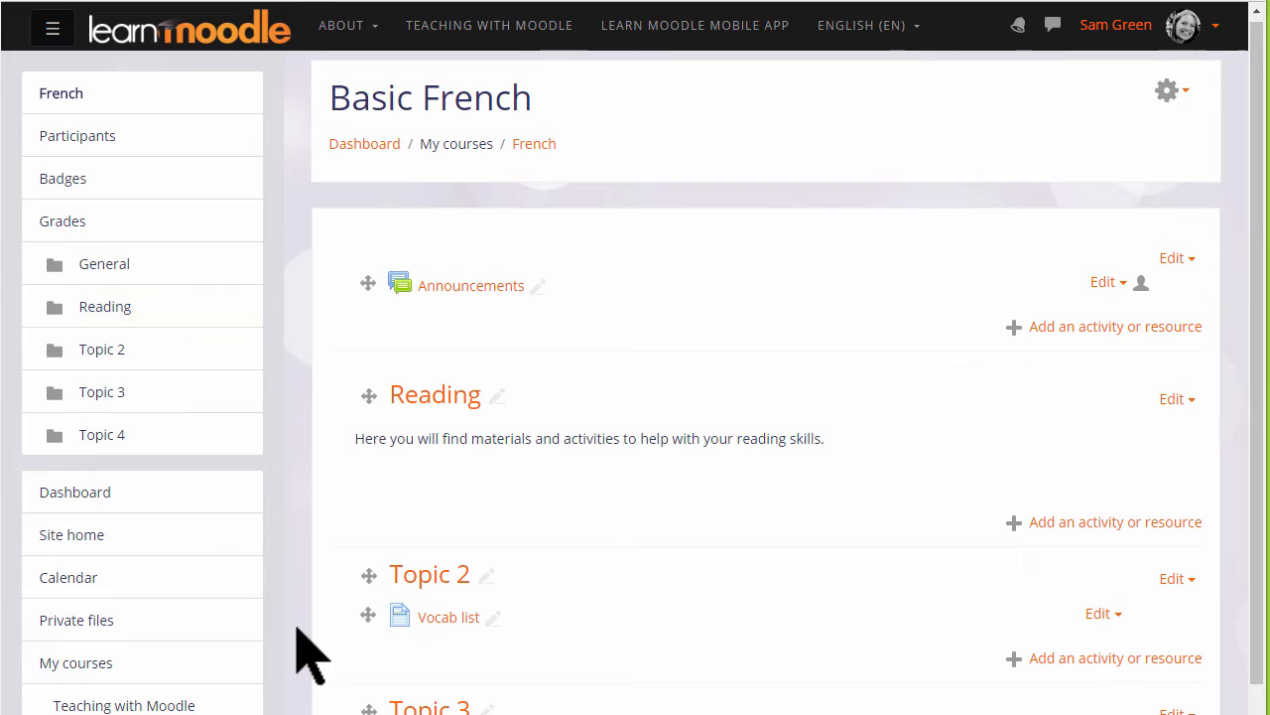
pyautogui.moveTo(362, 630)
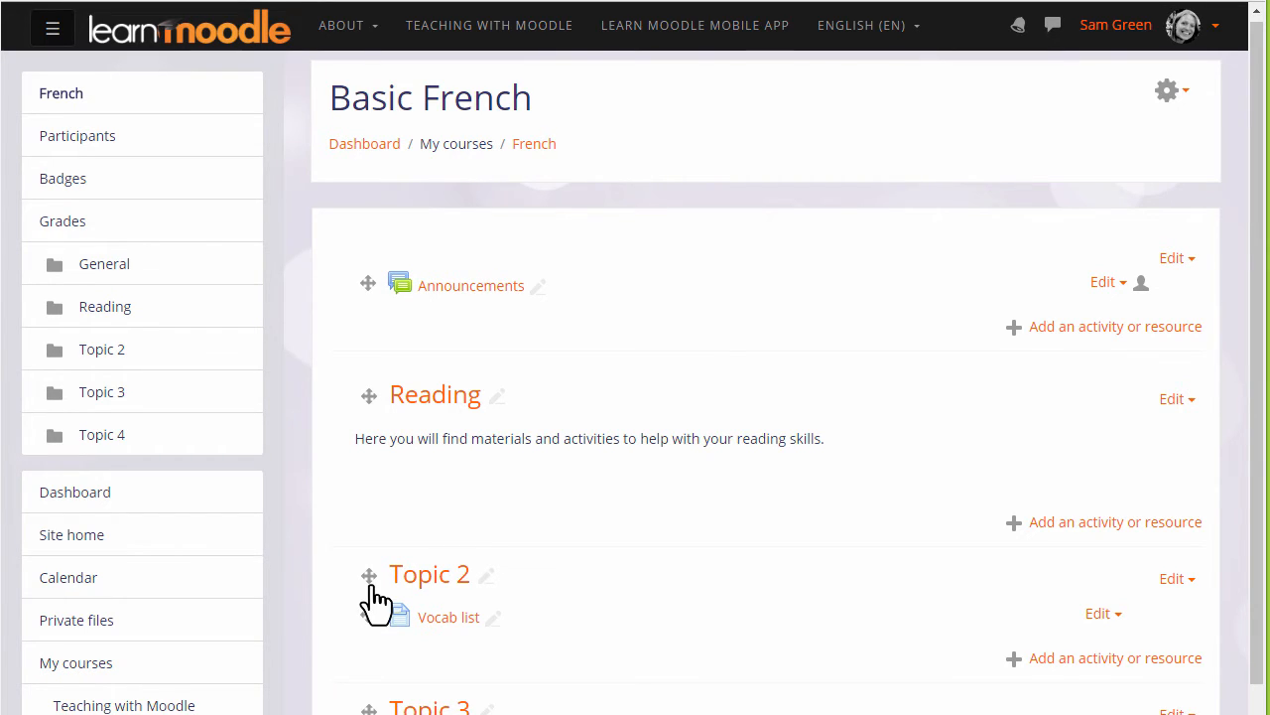
pyautogui.moveTo(369, 581)
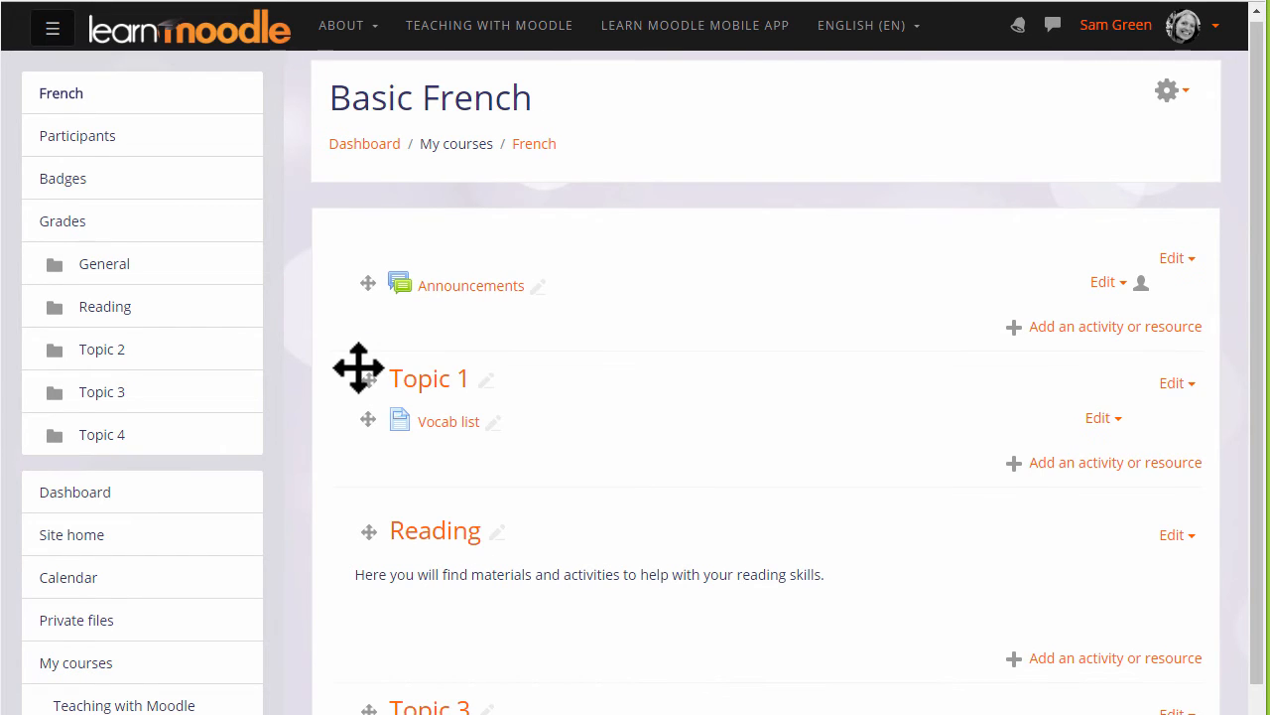
pyautogui.moveTo(814, 466)
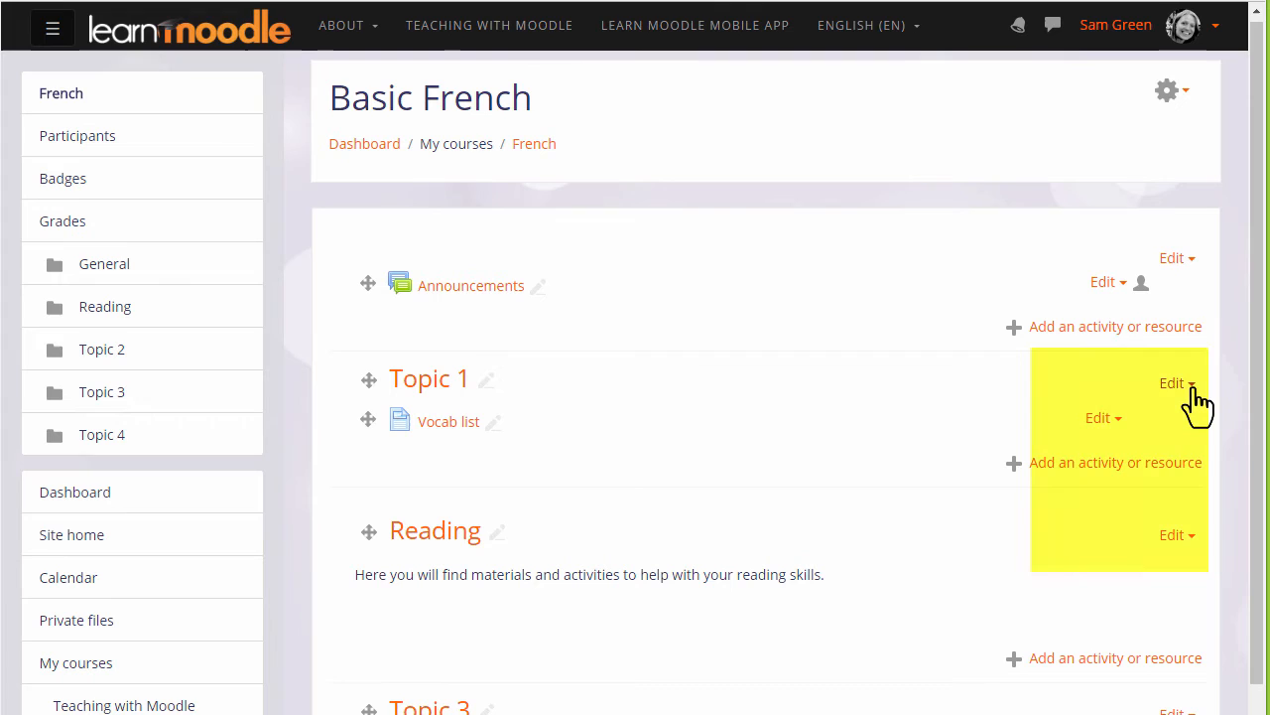
# Choose Delete topic from Topic 1's Edit menu.
pyautogui.click(1176, 383)
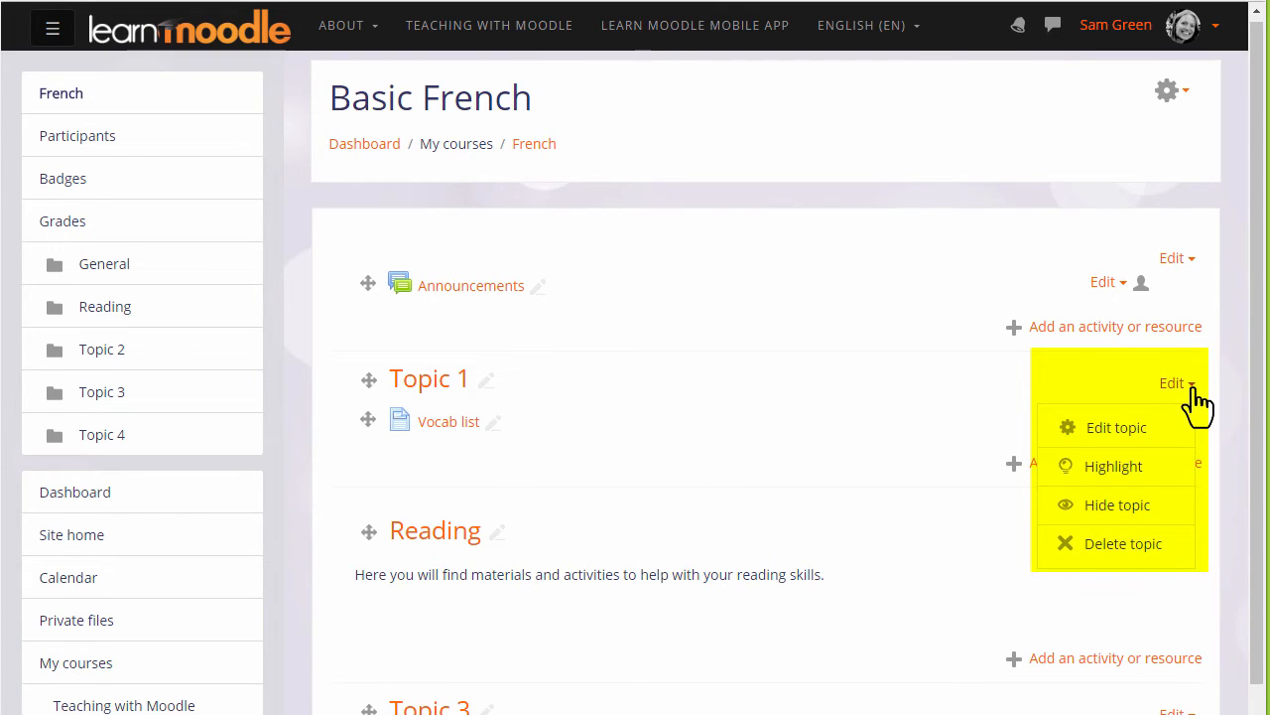
pyautogui.moveTo(1125, 543)
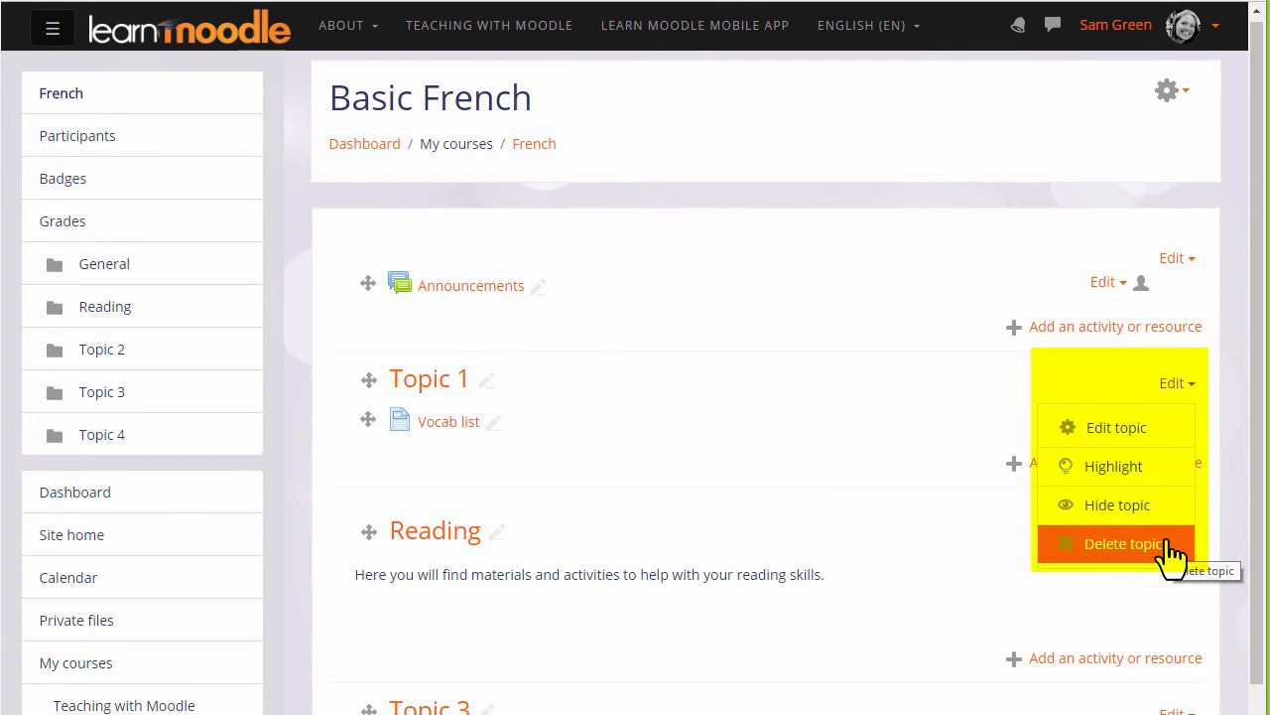
pyautogui.click(1122, 542)
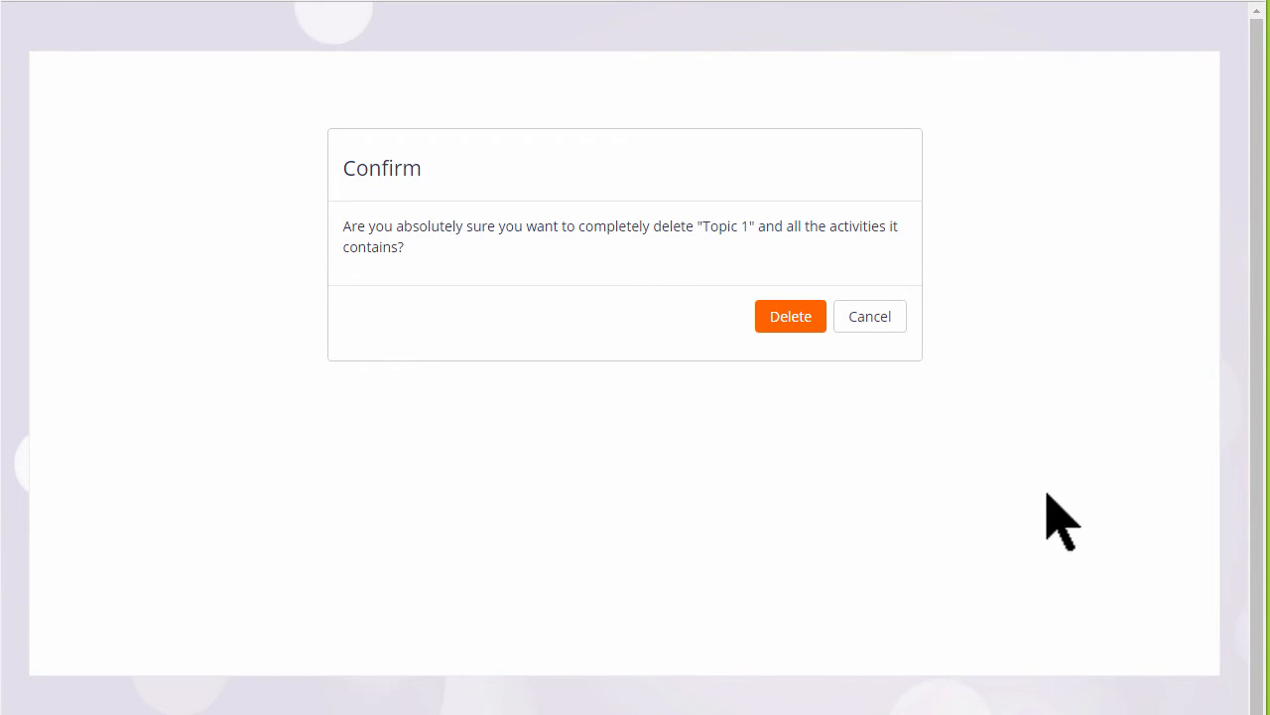
pyautogui.moveTo(791, 315)
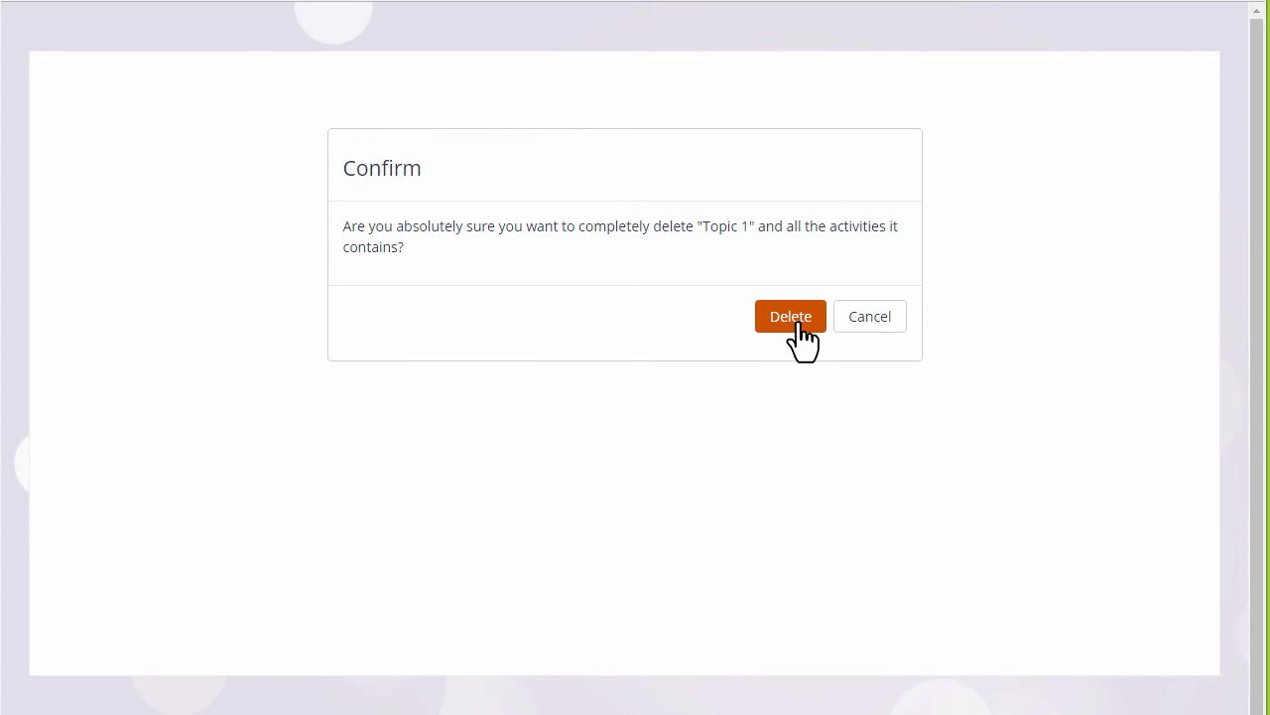
# Confirm deleting Topic 1 together with its Vocab list.
pyautogui.click(790, 316)
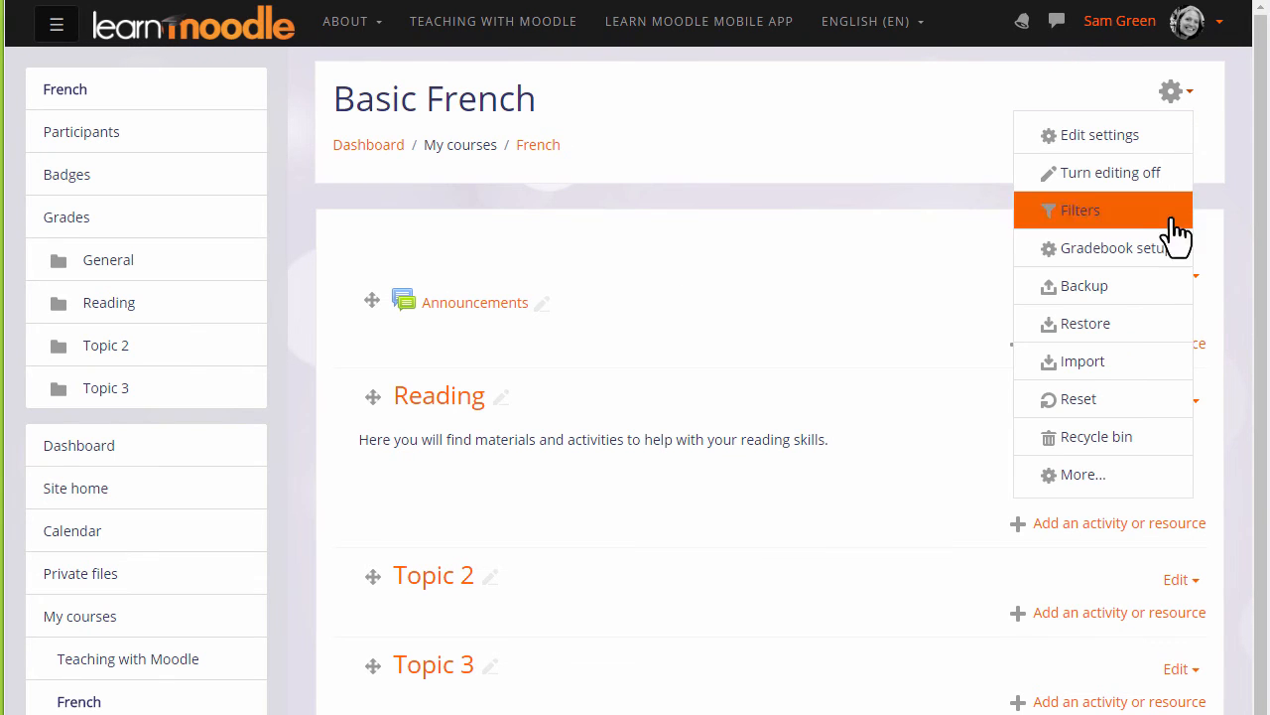
pyautogui.moveTo(1096, 437)
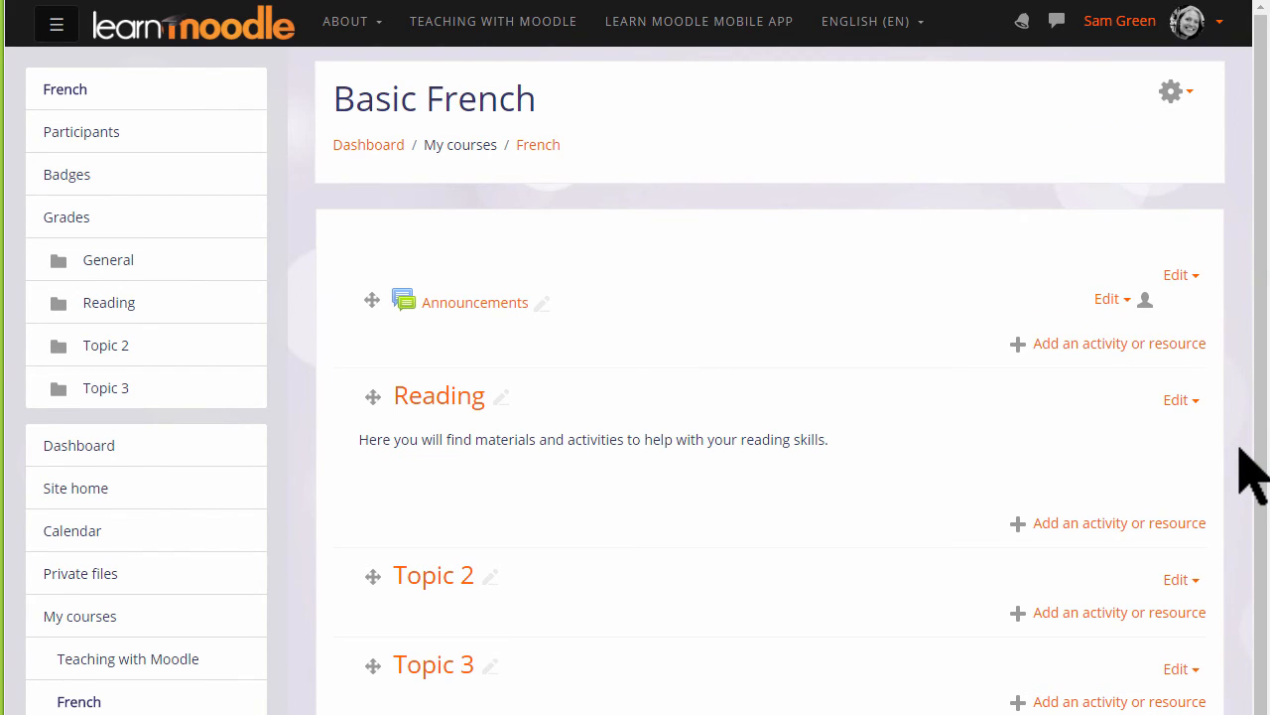
# Scroll to the bottom of the course page to reach the add-section control.
pyautogui.scroll(-3)
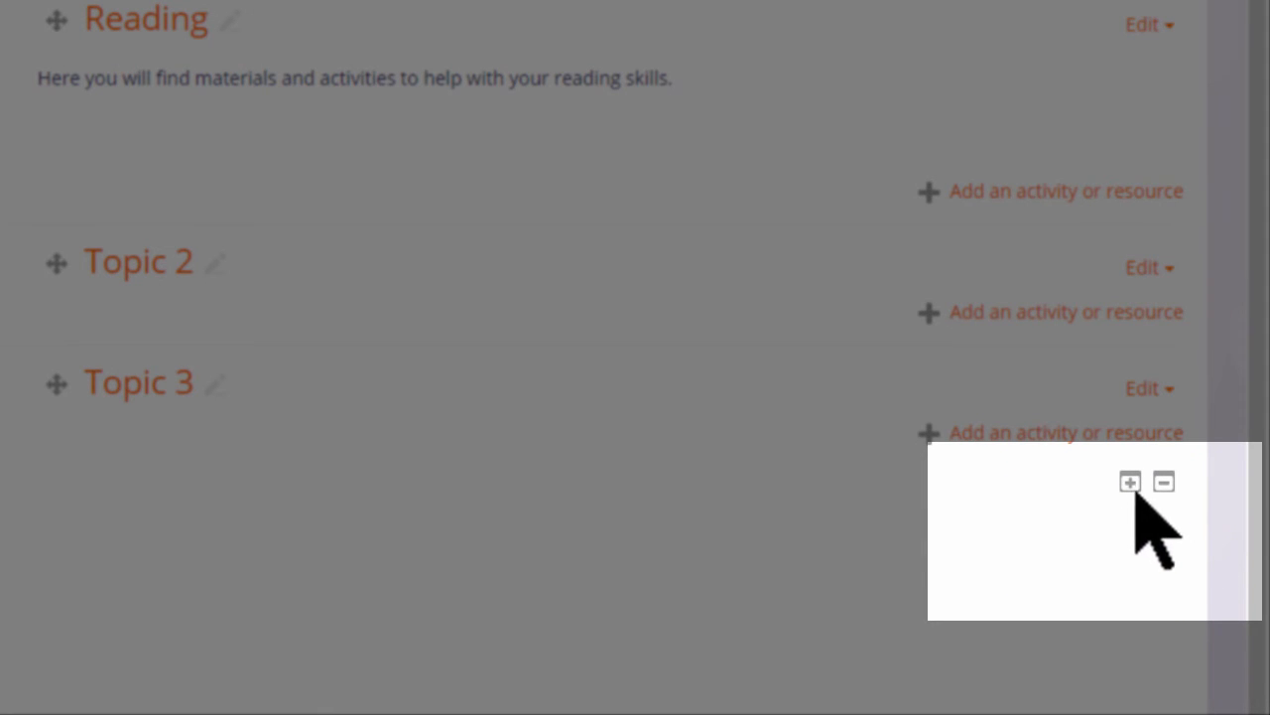
pyautogui.moveTo(1129, 481)
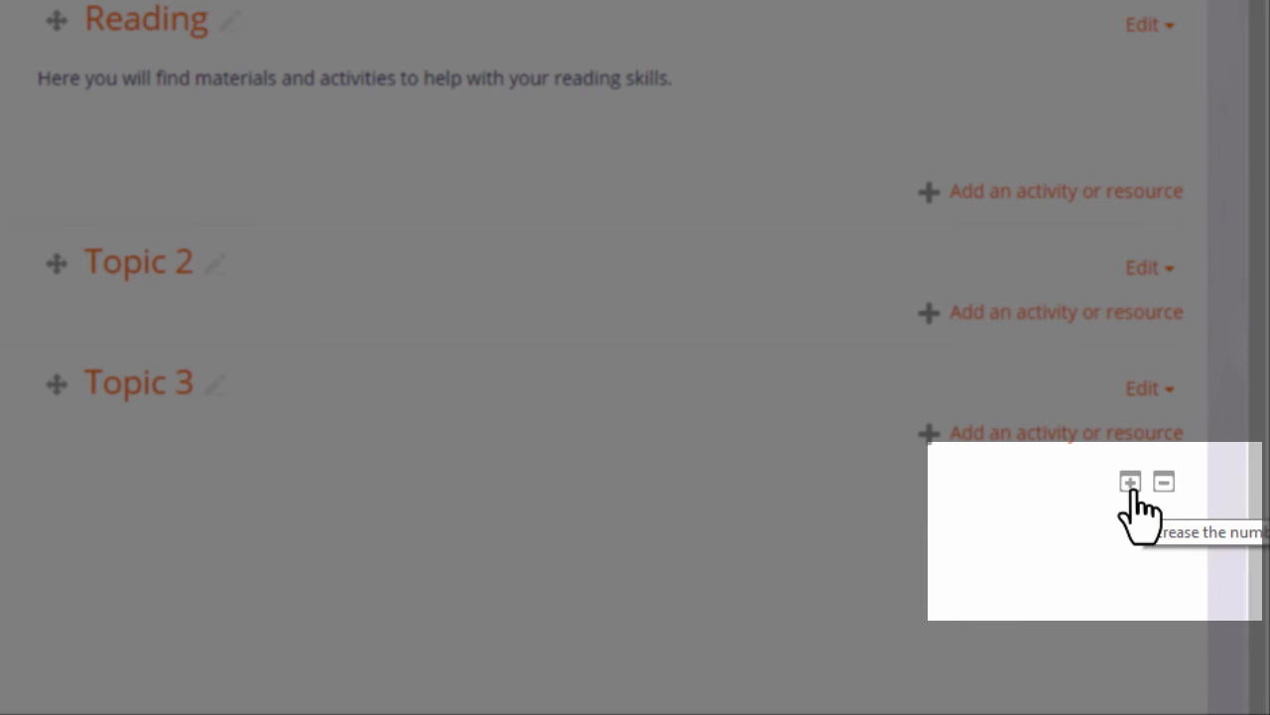
pyautogui.moveTo(1201, 536)
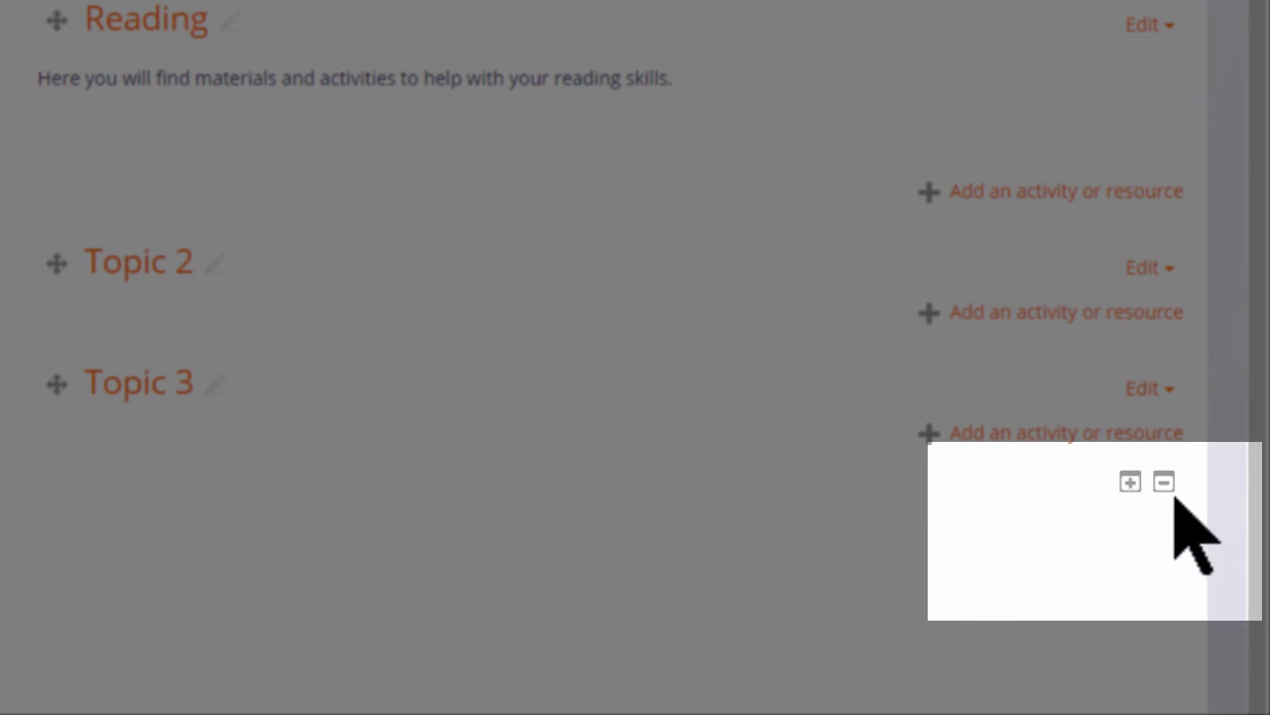
pyautogui.moveTo(1164, 481)
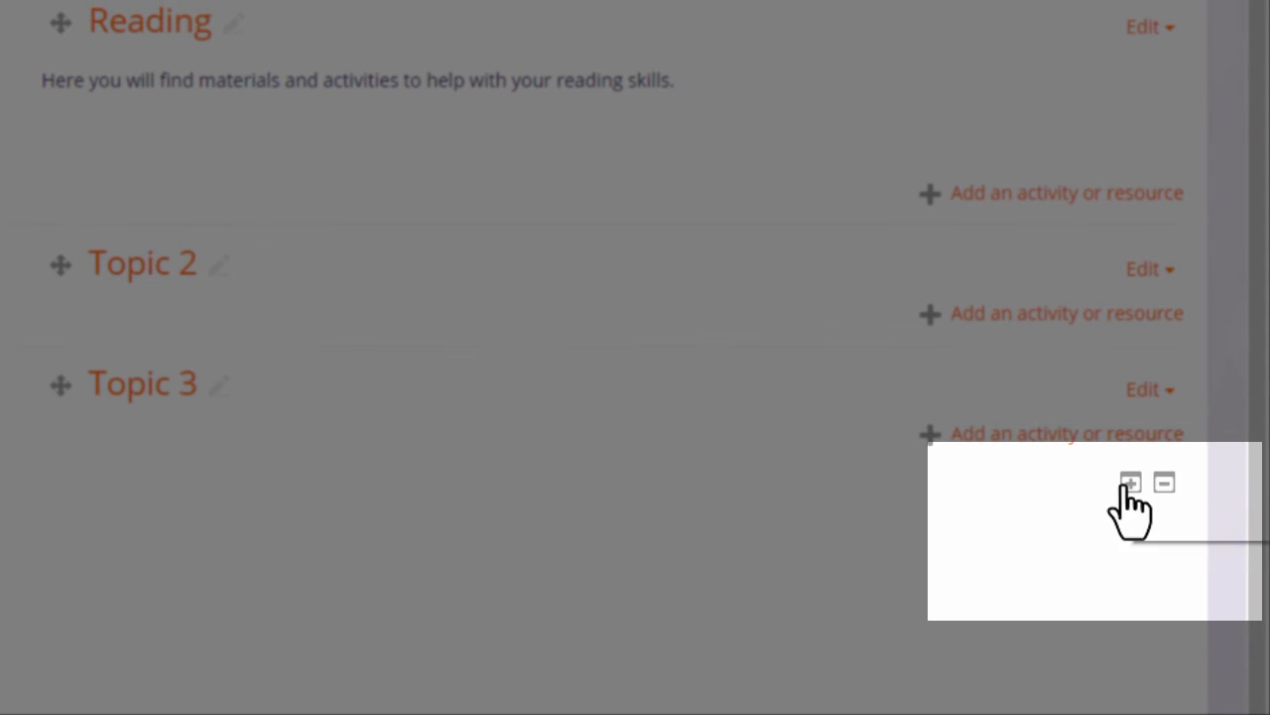
pyautogui.scroll(-3)
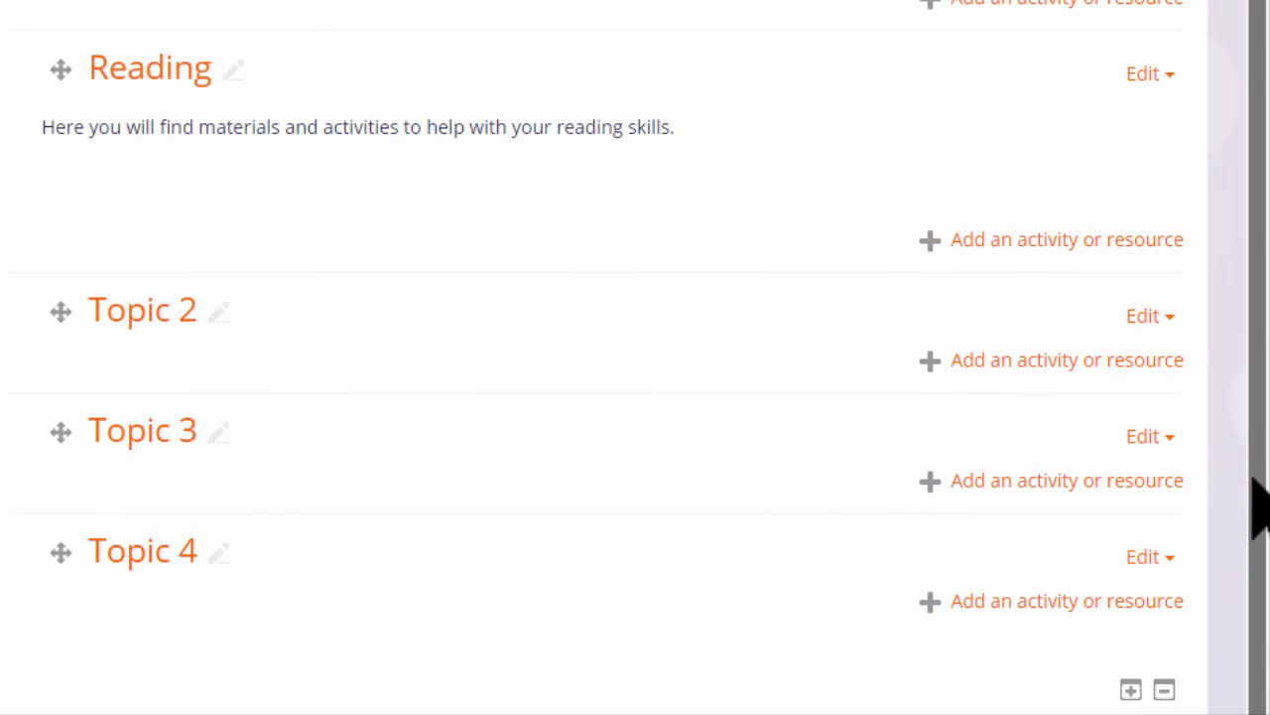
pyautogui.scroll(3)
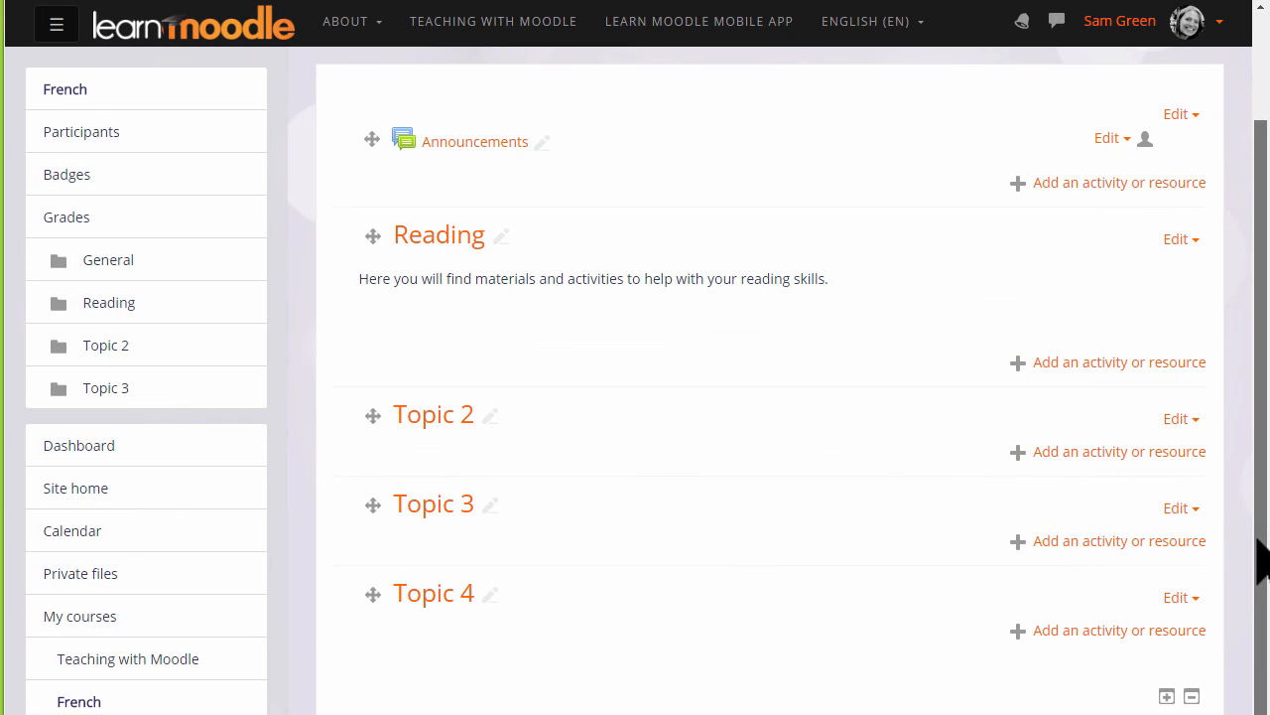